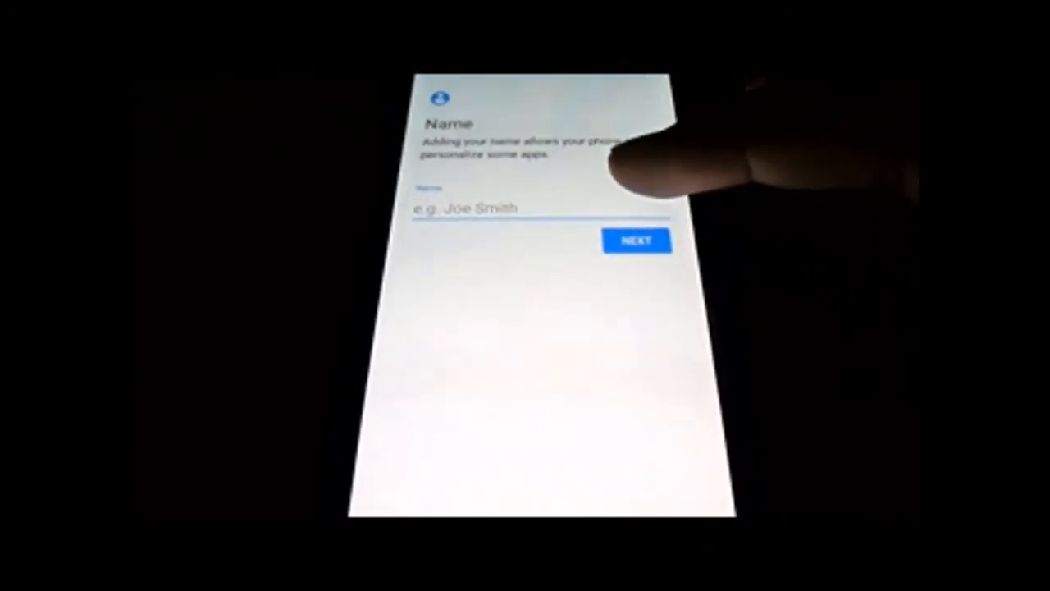
# Enter "Ham" as the beginning of the owner's name in the Name field.
pyautogui.click(509, 208)
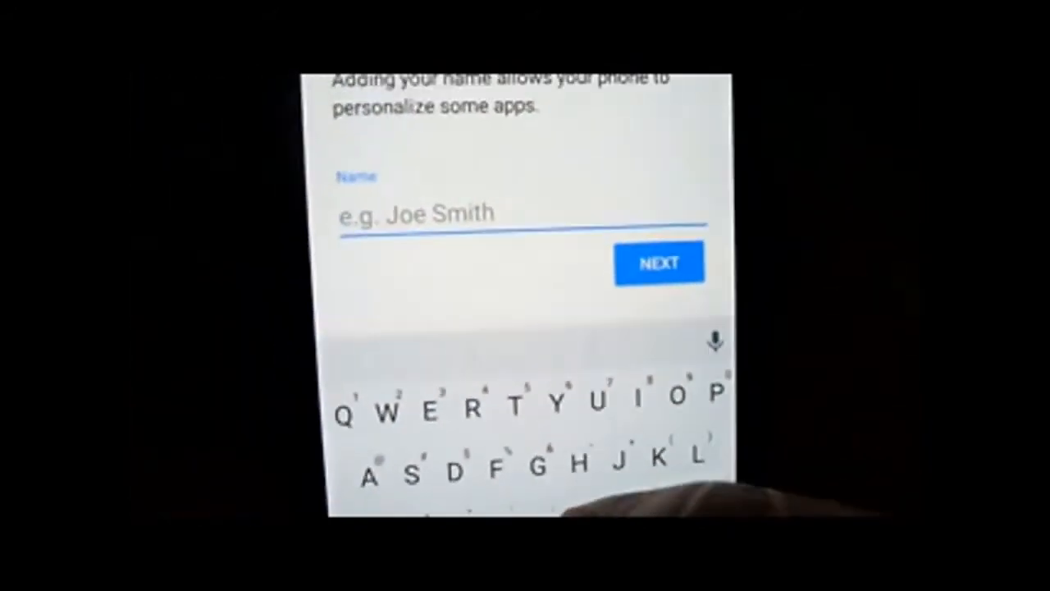
pyautogui.write('Ham')
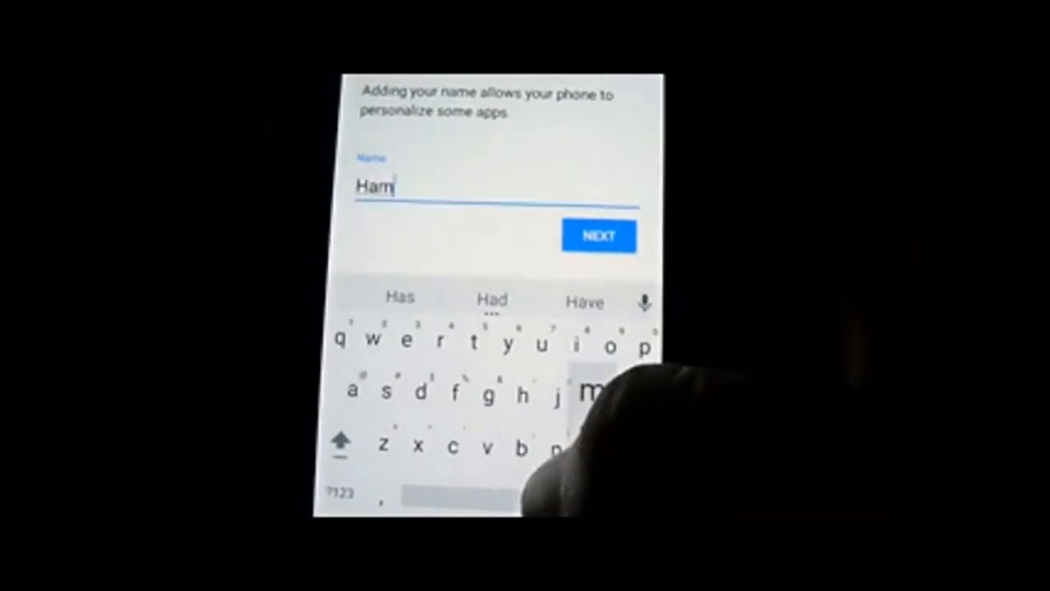